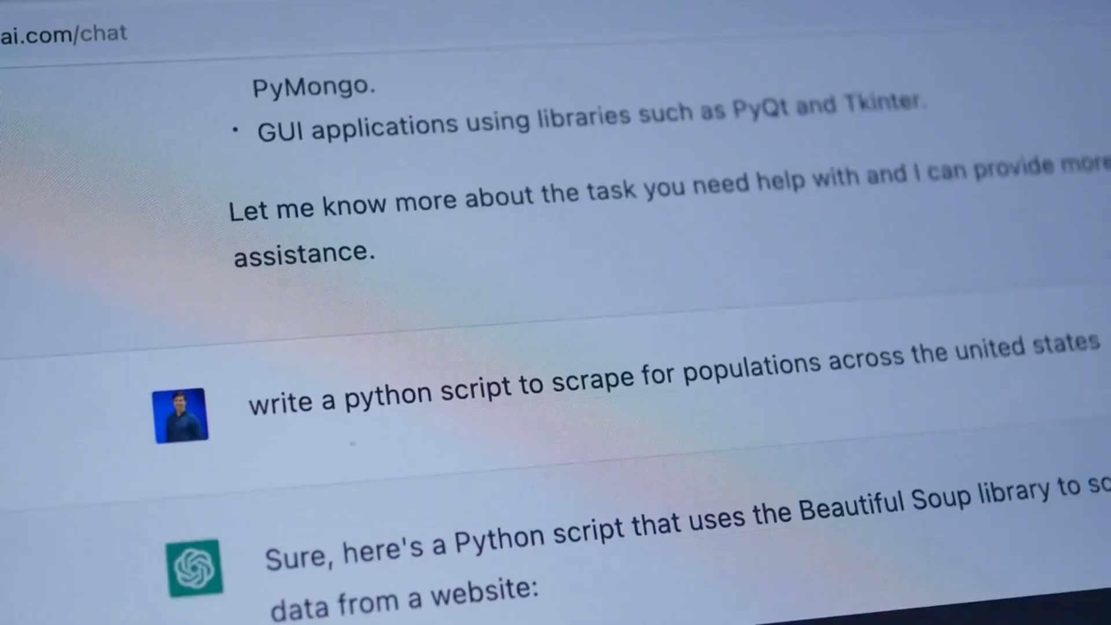
scroll(down, 3)
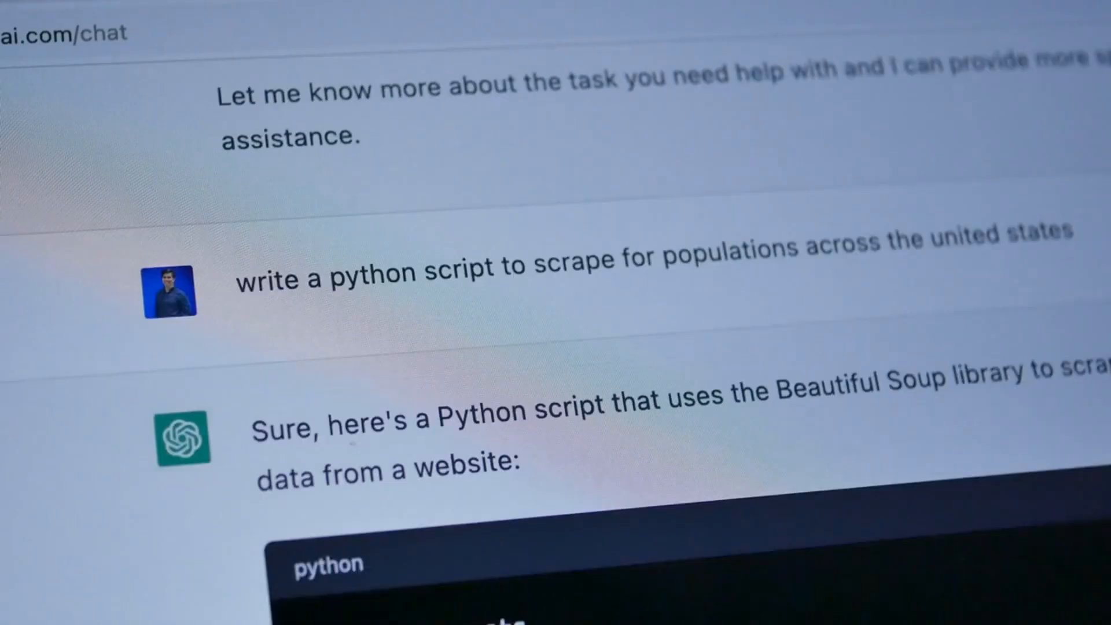